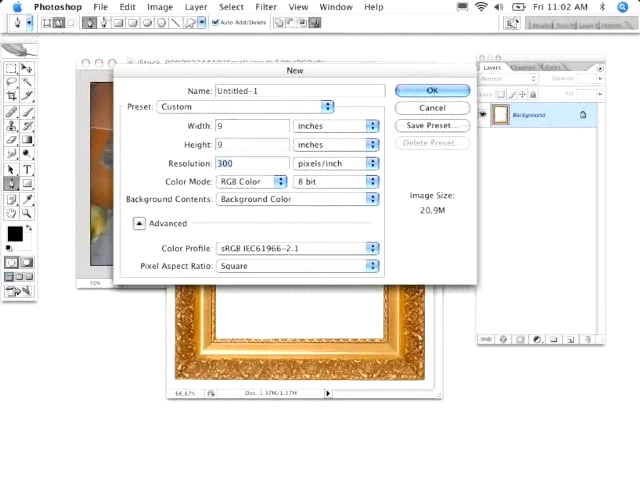
Create the new blank document at 125 pixels/inch resolution.
{"action": "type", "text": "125"}
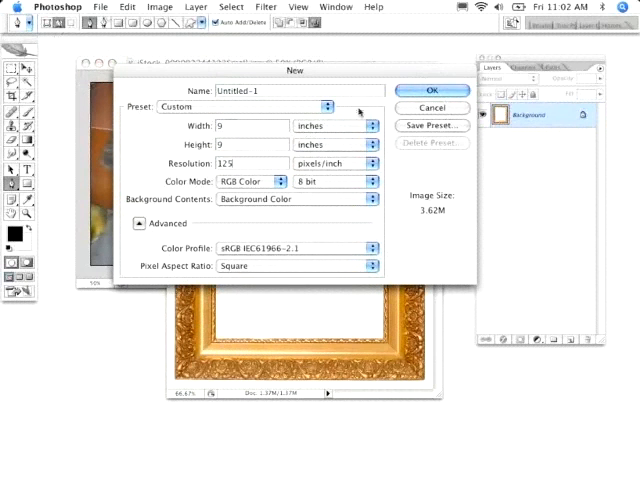
{"action": "left_click", "coordinate": [432, 90]}
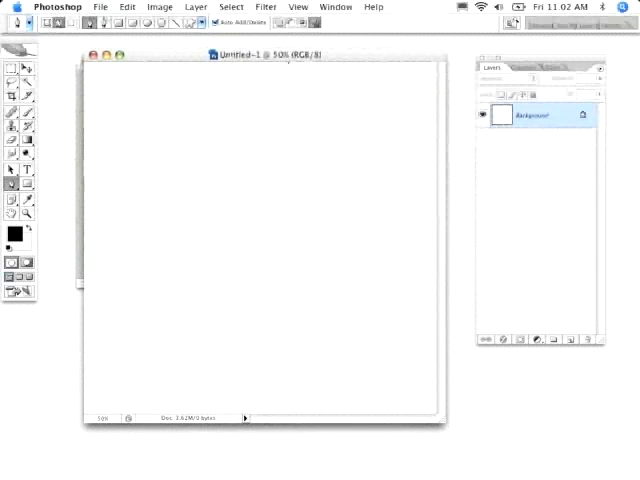
Choose a deep red foreground colour in the Color Picker for filling the canvas.
{"action": "left_click", "coordinate": [12, 232]}
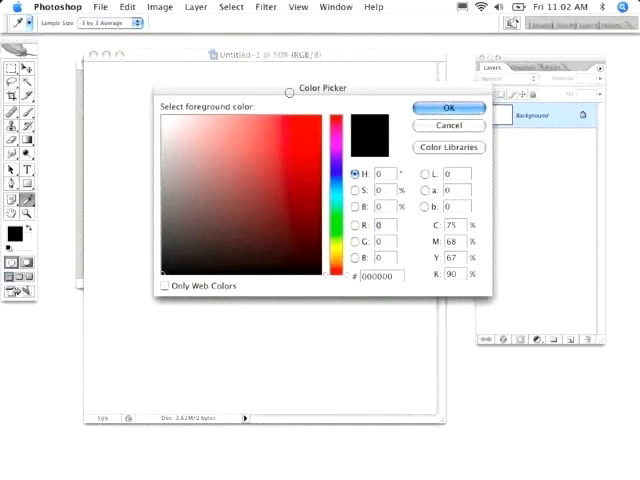
{"action": "left_click", "coordinate": [298, 196]}
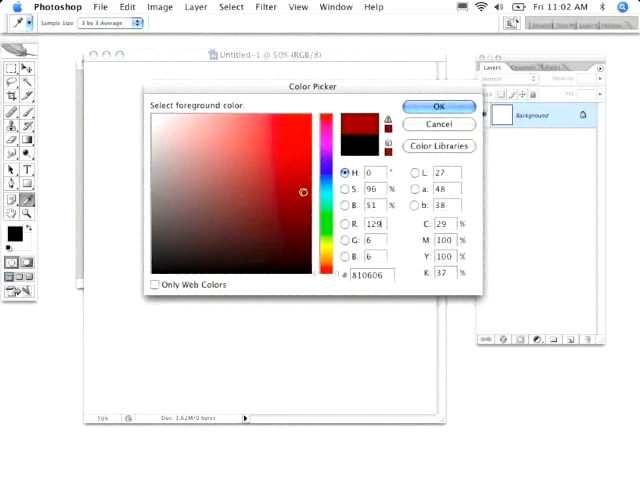
{"action": "left_click", "coordinate": [304, 190]}
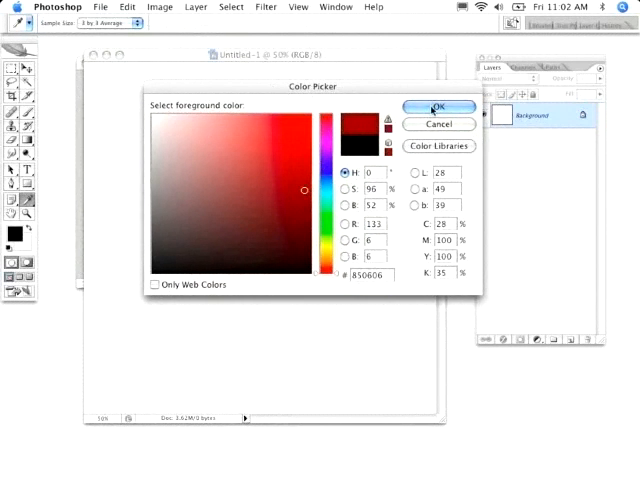
{"action": "left_click", "coordinate": [438, 108]}
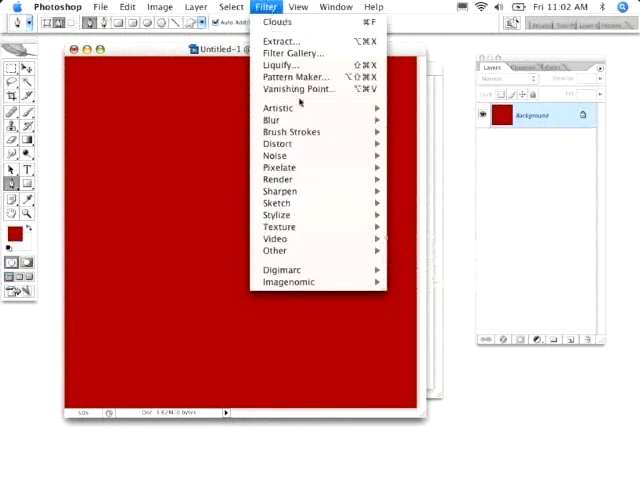
{"action": "mouse_move", "coordinate": [278, 228]}
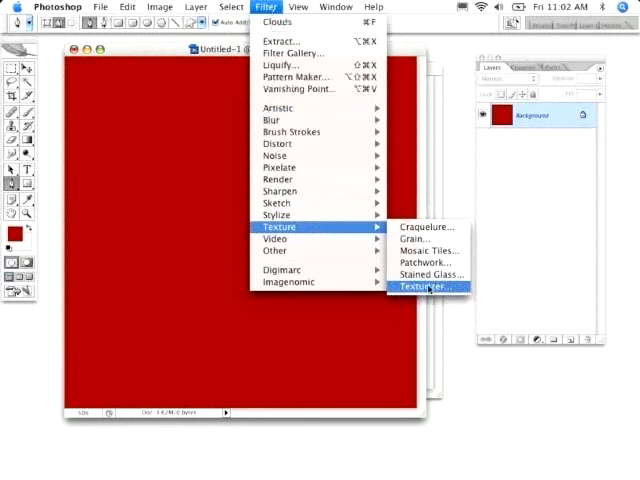
Apply the Texturizer filter with Sandstone texture to the red canvas.
{"action": "left_click", "coordinate": [424, 288]}
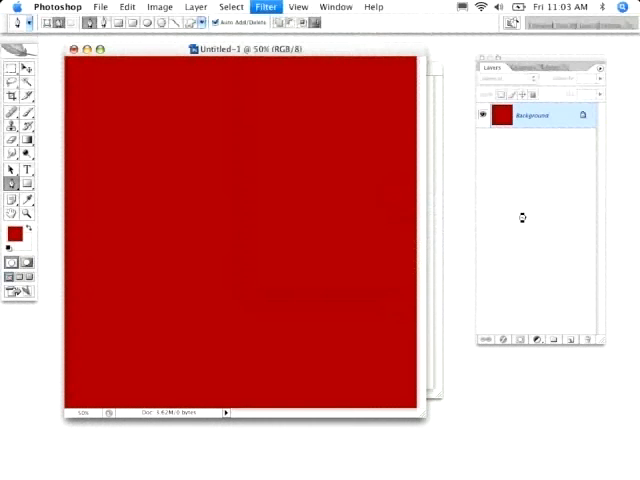
{"action": "left_click", "coordinate": [264, 8]}
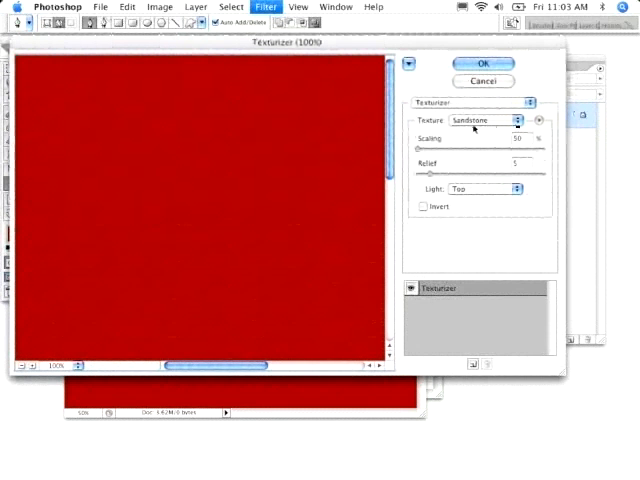
{"action": "mouse_move", "coordinate": [436, 200]}
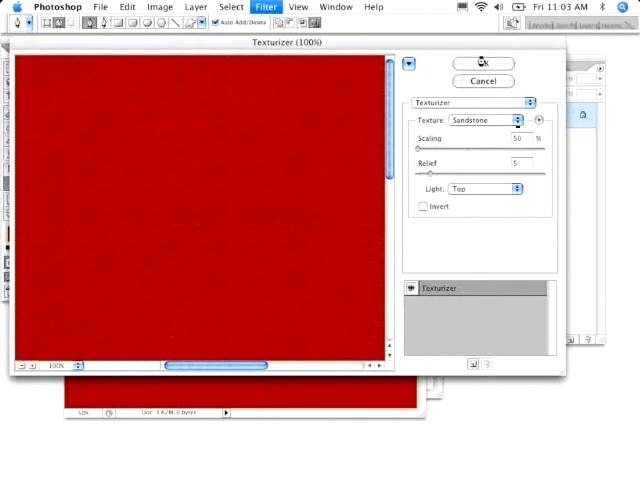
{"action": "left_click", "coordinate": [484, 64]}
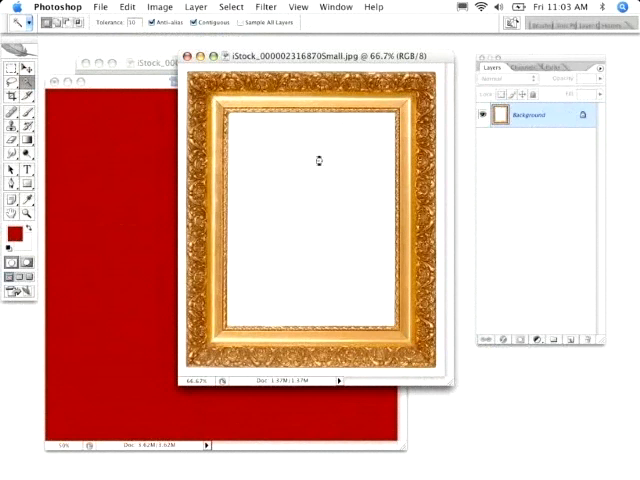
Select the white centre of the gold frame with the Magic Wand for removal.
{"action": "left_click", "coordinate": [318, 160]}
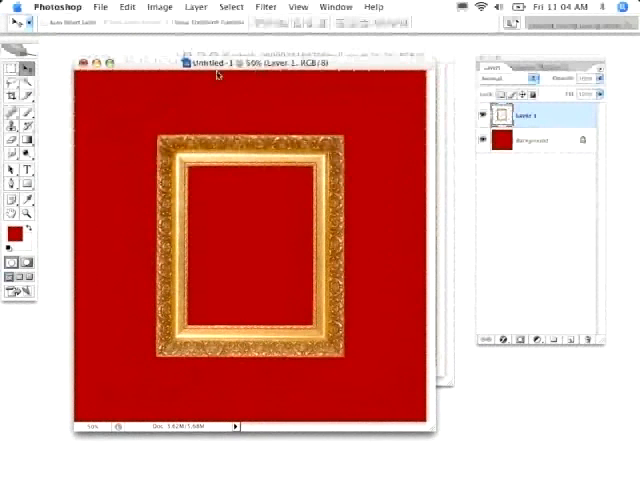
{"action": "mouse_move", "coordinate": [338, 64]}
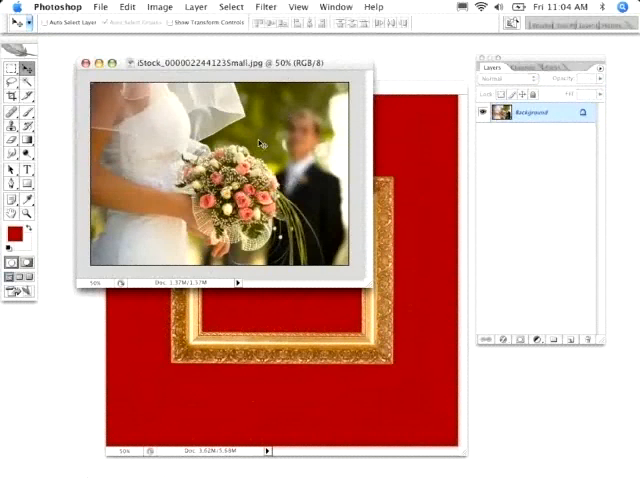
Copy the whole wedding photo and fit it into the frame opening with Free Transform.
{"action": "key", "text": "cmd+a"}
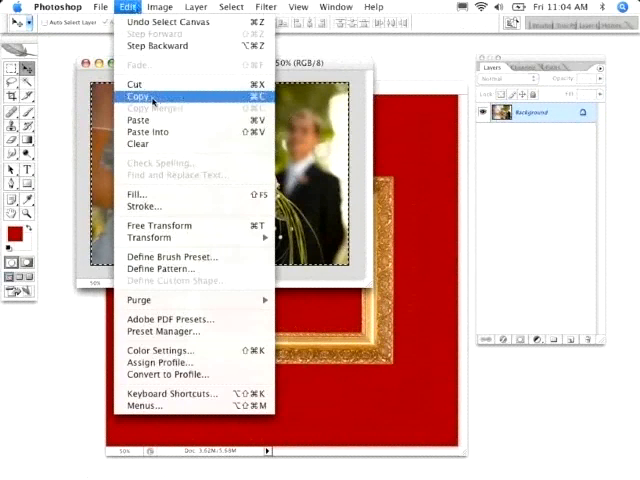
{"action": "left_click", "coordinate": [136, 92]}
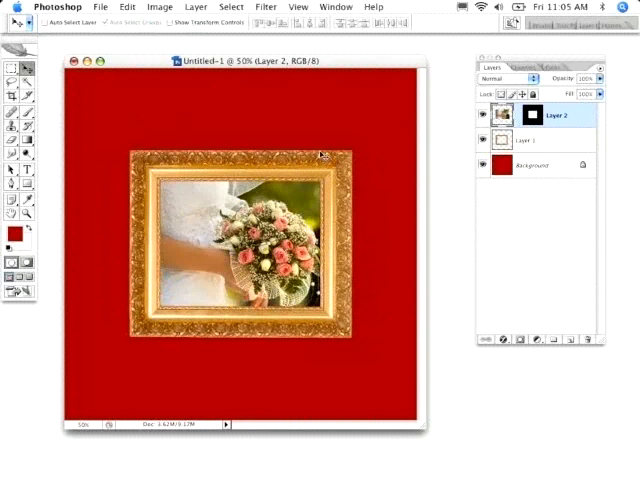
{"action": "key", "text": "cmd+t"}
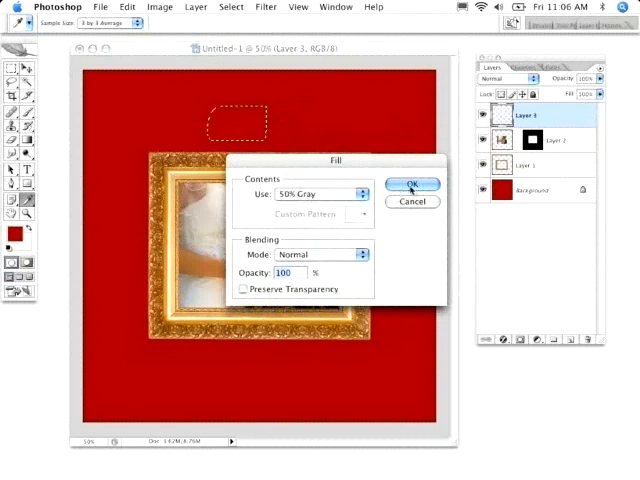
Fill the rounded lamp selection above the frame with 50% gray.
{"action": "left_click", "coordinate": [412, 184]}
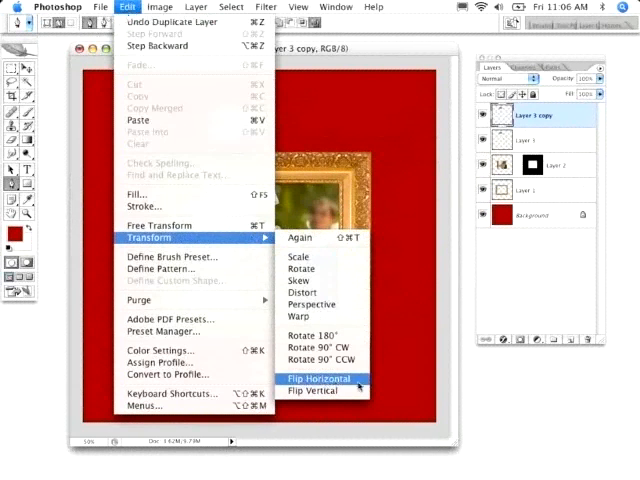
Flip the duplicated gray lamp piece horizontally to mirror the original.
{"action": "left_click", "coordinate": [318, 378]}
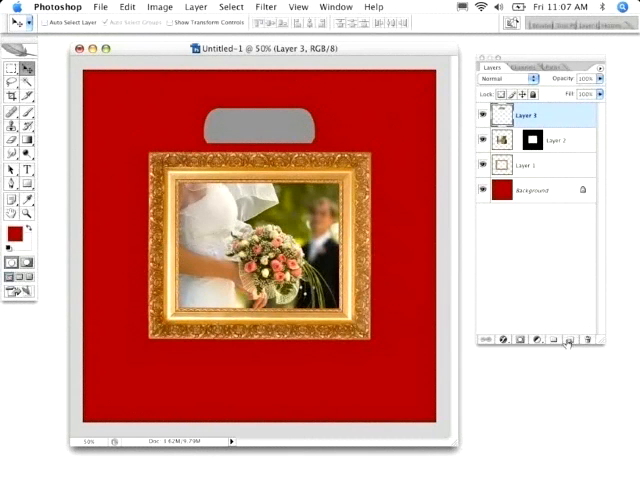
Render Clouds into a rectangle on a new layer and boost its contrast with Levels.
{"action": "left_click", "coordinate": [570, 340]}
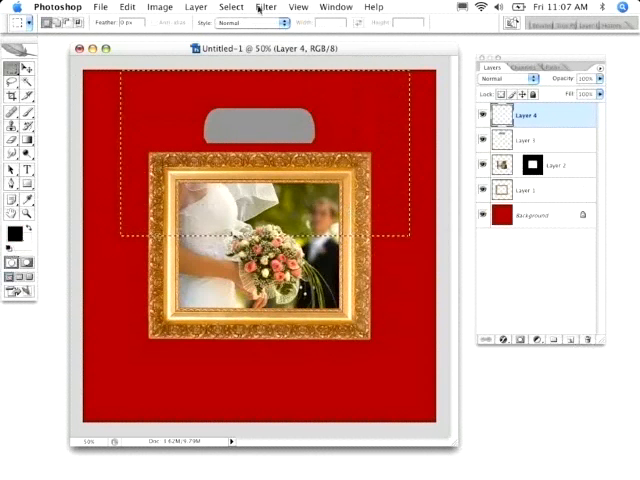
{"action": "left_click", "coordinate": [264, 8]}
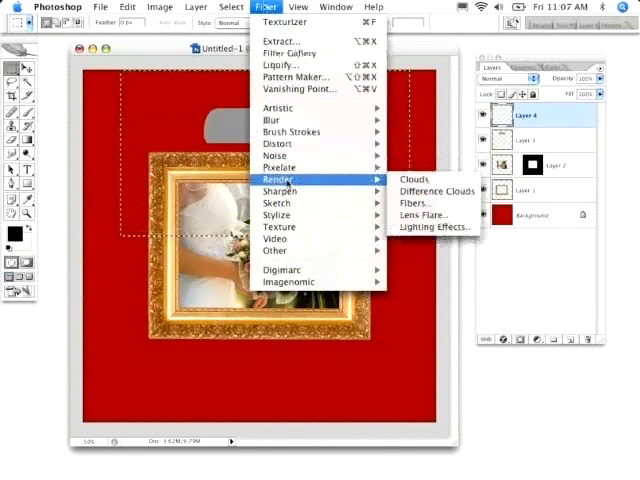
{"action": "left_click", "coordinate": [412, 180]}
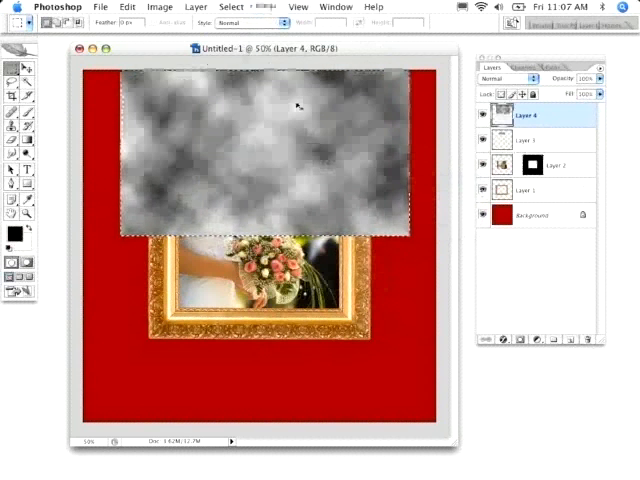
{"action": "left_click", "coordinate": [160, 8]}
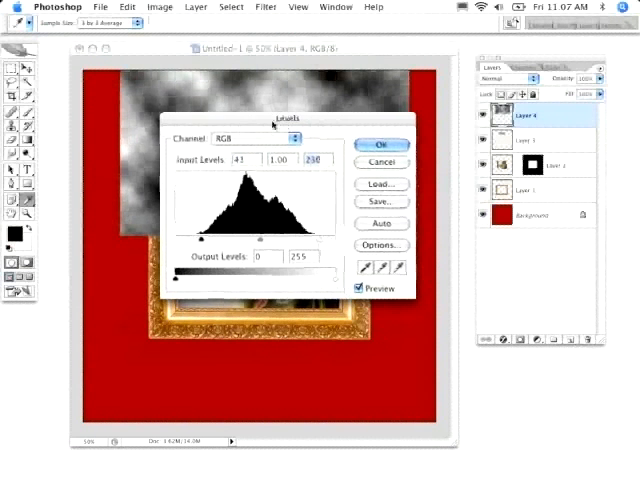
{"action": "left_click", "coordinate": [380, 144]}
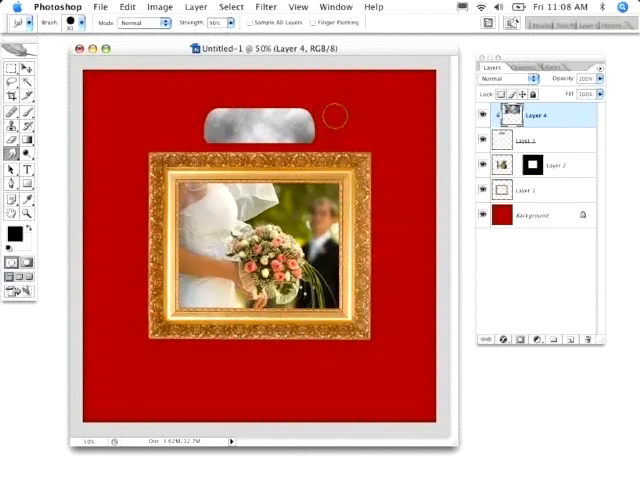
{"action": "mouse_move", "coordinate": [172, 116]}
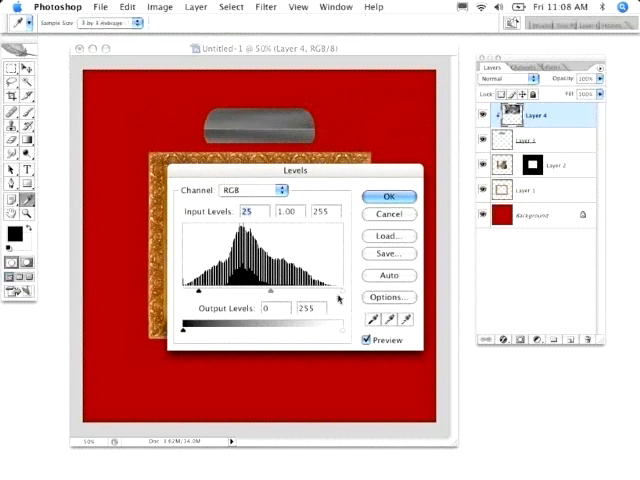
Pull the Levels input sliders inward for a polished-metal look, then select the lamp shape layer.
{"action": "left_click_drag", "start_coordinate": [340, 290], "coordinate": [312, 290]}
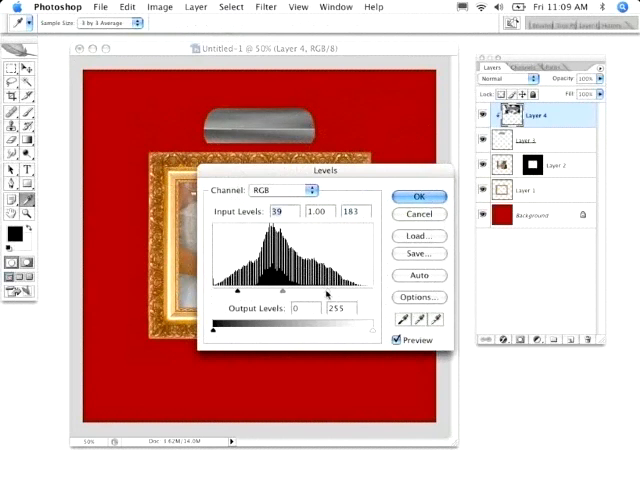
{"action": "left_click", "coordinate": [416, 196]}
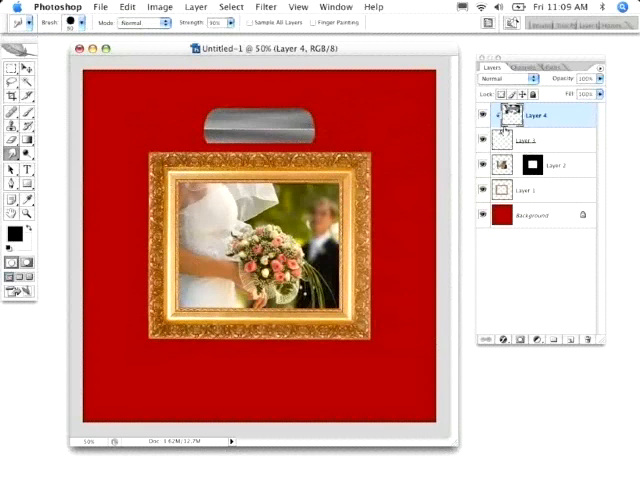
{"action": "left_click", "coordinate": [530, 140]}
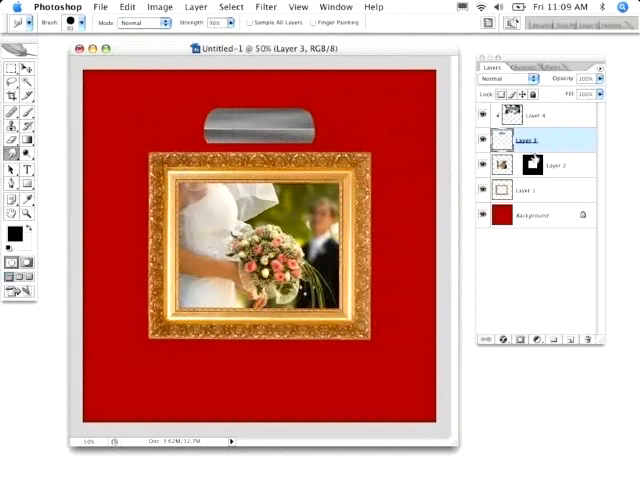
Bring up the Layer Style effects for the lamp shape layer.
{"action": "left_click", "coordinate": [528, 116]}
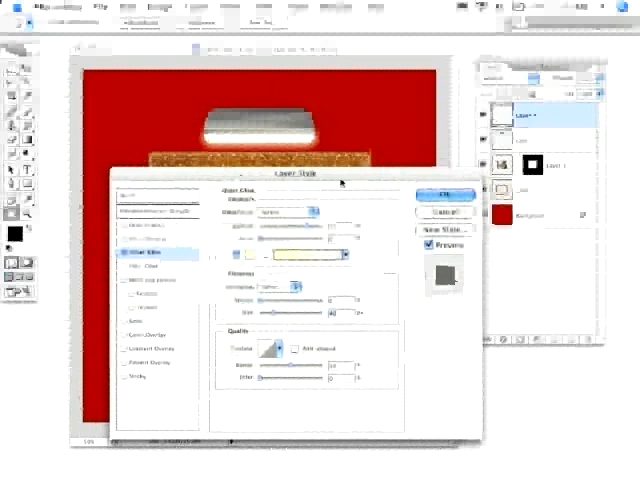
Confirm the Layer Style so the inner glow and depth effects apply to the lamp.
{"action": "left_click", "coordinate": [444, 194]}
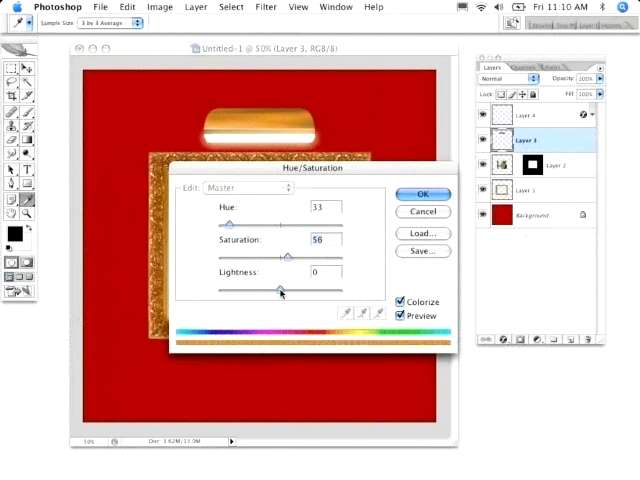
Colorize the lamp brass gold with Hue 33, Saturation 58, Lightness -5 and confirm.
{"action": "left_click_drag", "start_coordinate": [284, 288], "coordinate": [278, 288]}
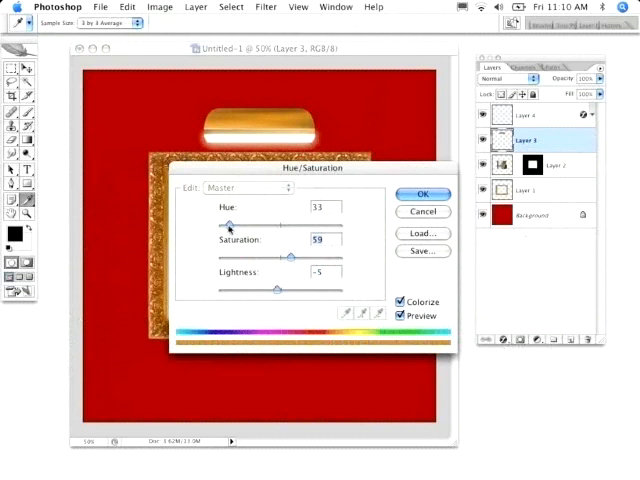
{"action": "left_click", "coordinate": [422, 192]}
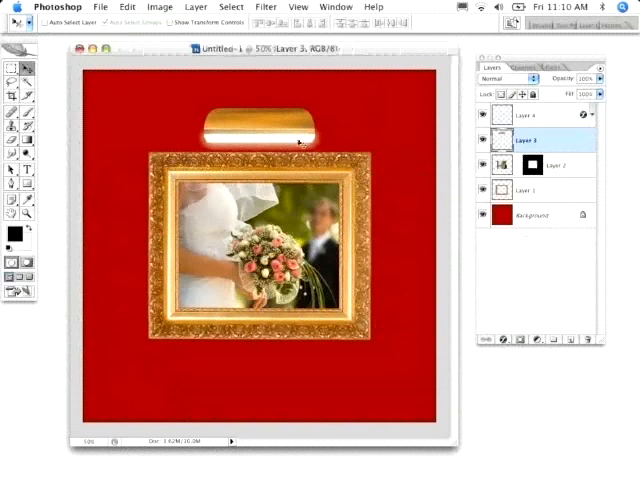